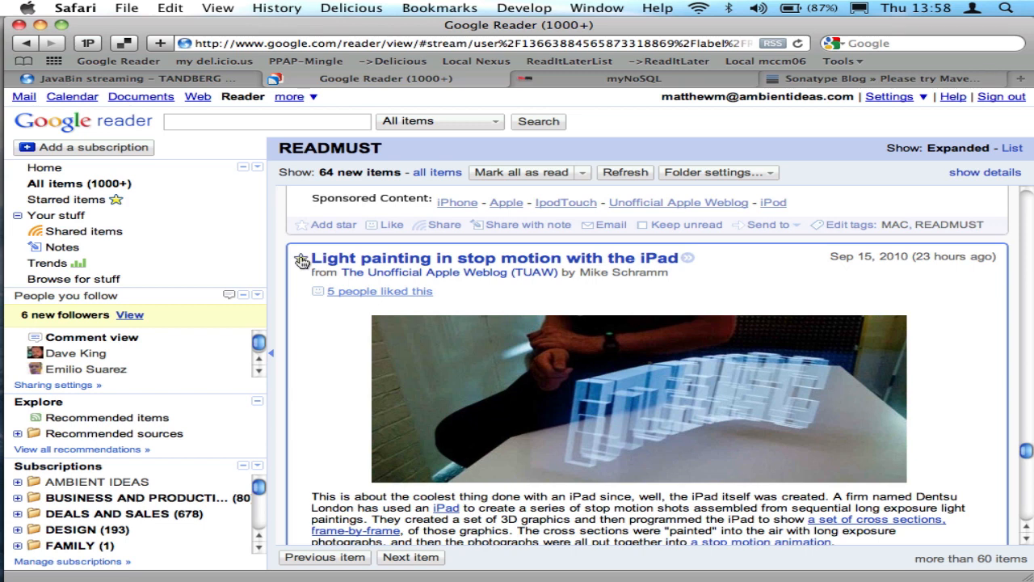
# Step: Star the 'Light painting in stop motion with the iPad' item in Google Reader, then bring up the myNoSQL page
pyautogui.click(301, 259)
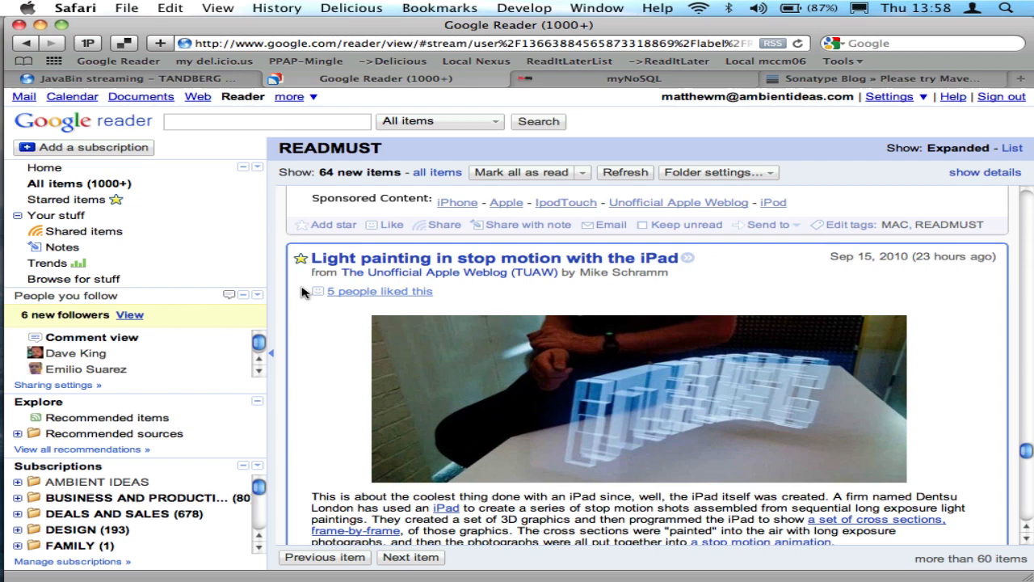
pyautogui.click(634, 79)
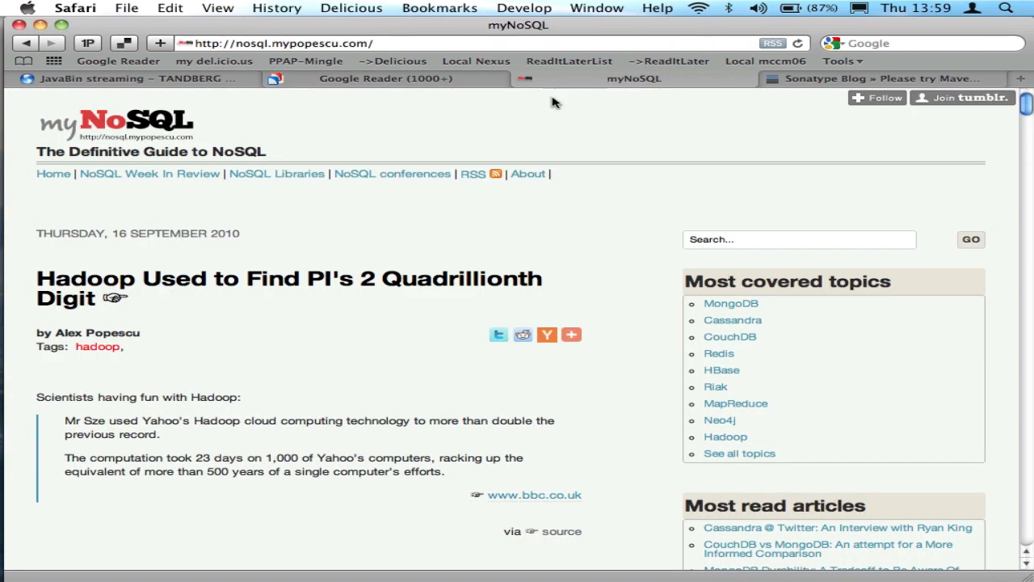
pyautogui.moveTo(277, 371)
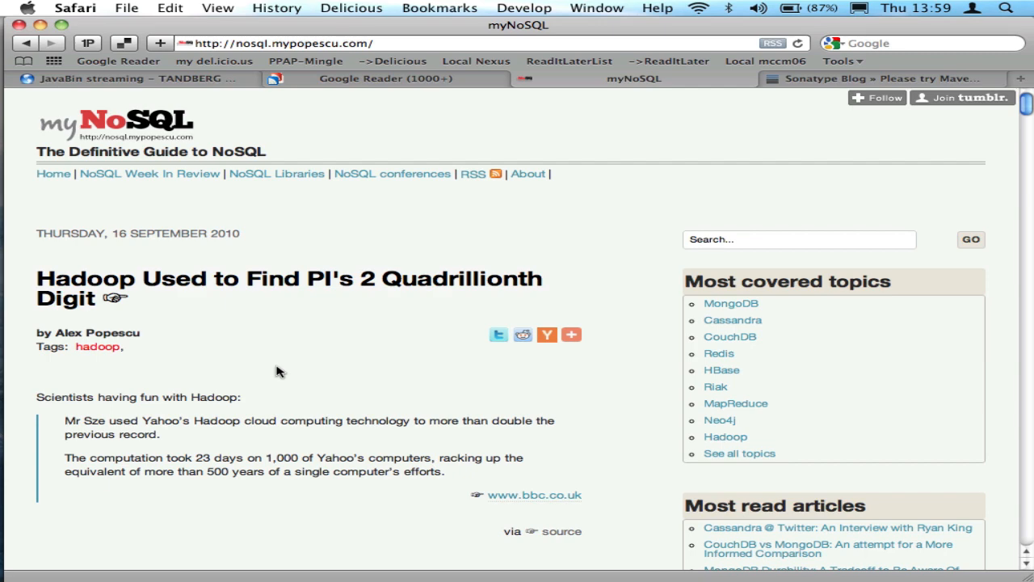
pyautogui.moveTo(646, 97)
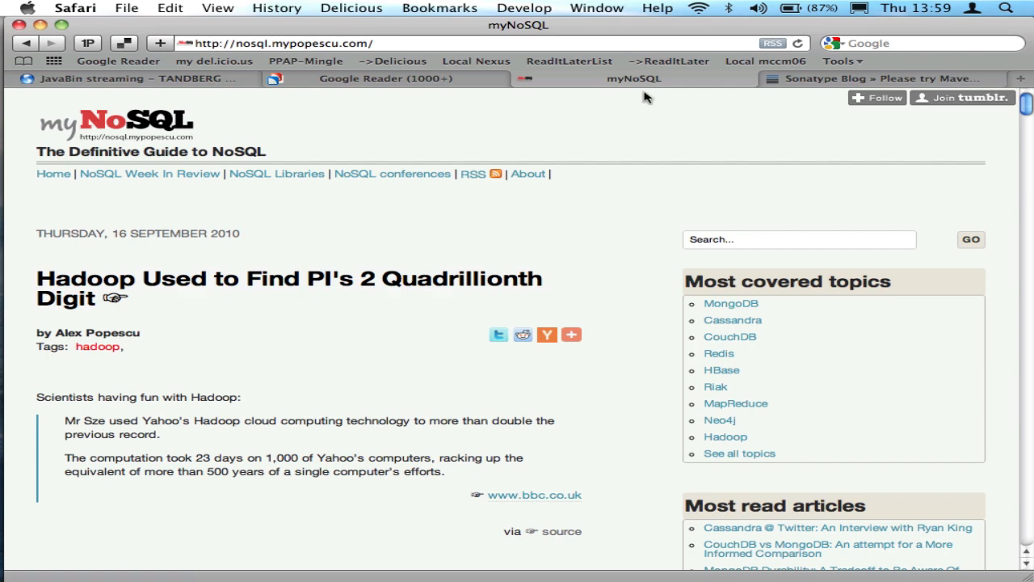
pyautogui.moveTo(323, 299)
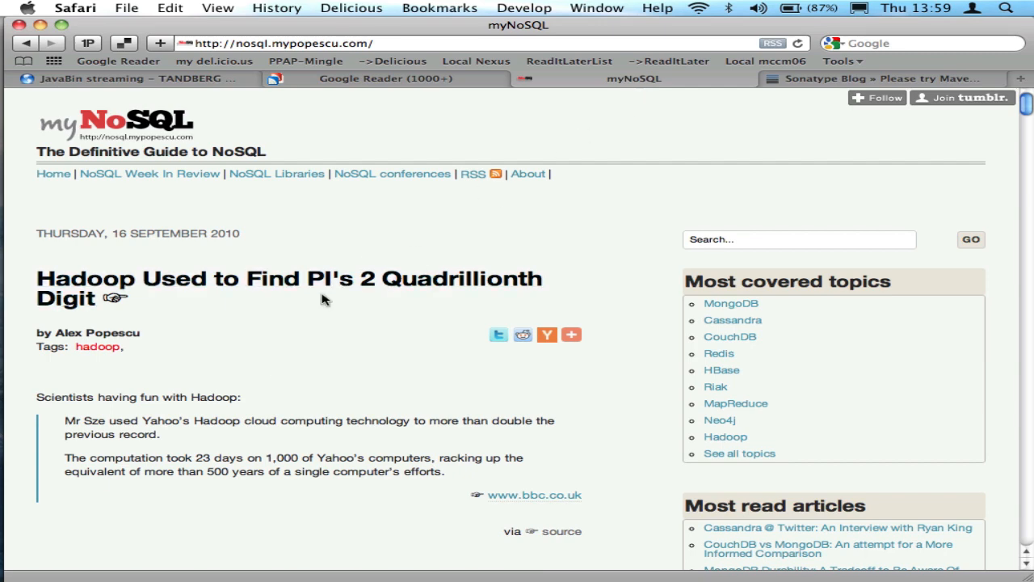
pyautogui.moveTo(585, 27)
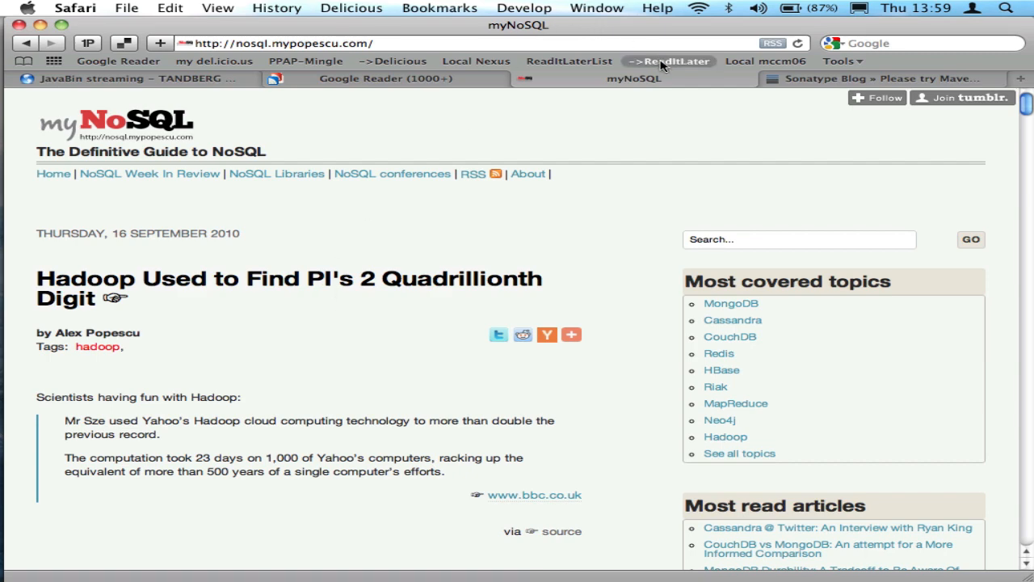
# Step: Send the myNoSQL Hadoop article to Read It Later via the '->ReadItLater' bookmarklet
pyautogui.click(675, 60)
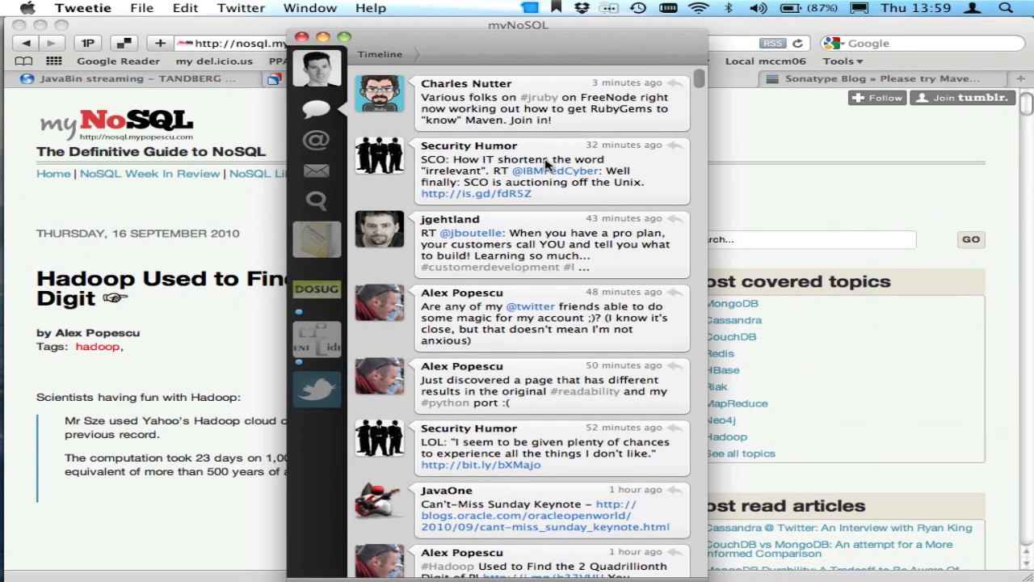
pyautogui.moveTo(655, 164)
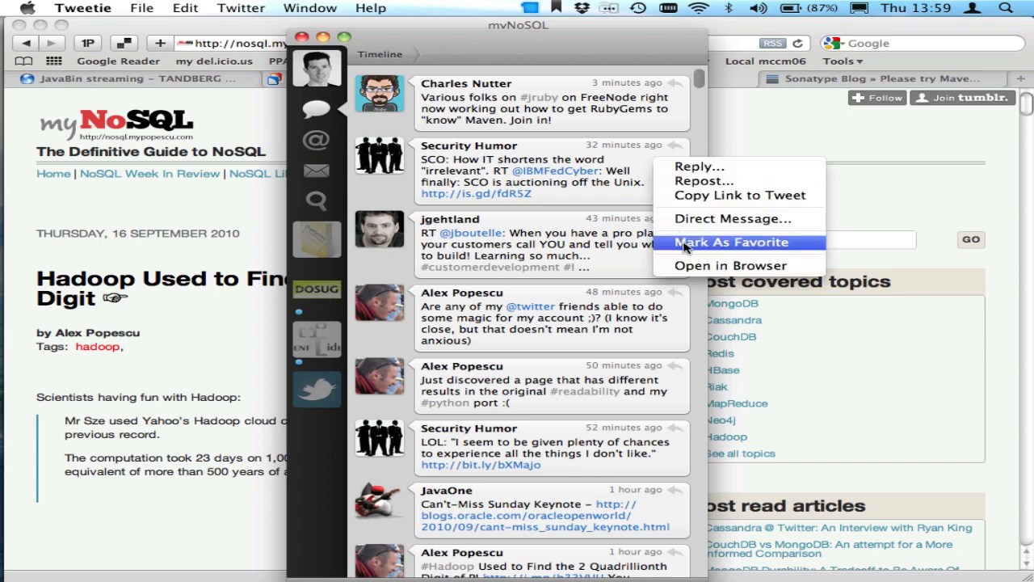
# Step: Favorite the Security Humor tweet about SCO in Tweetie's timeline
pyautogui.click(731, 242)
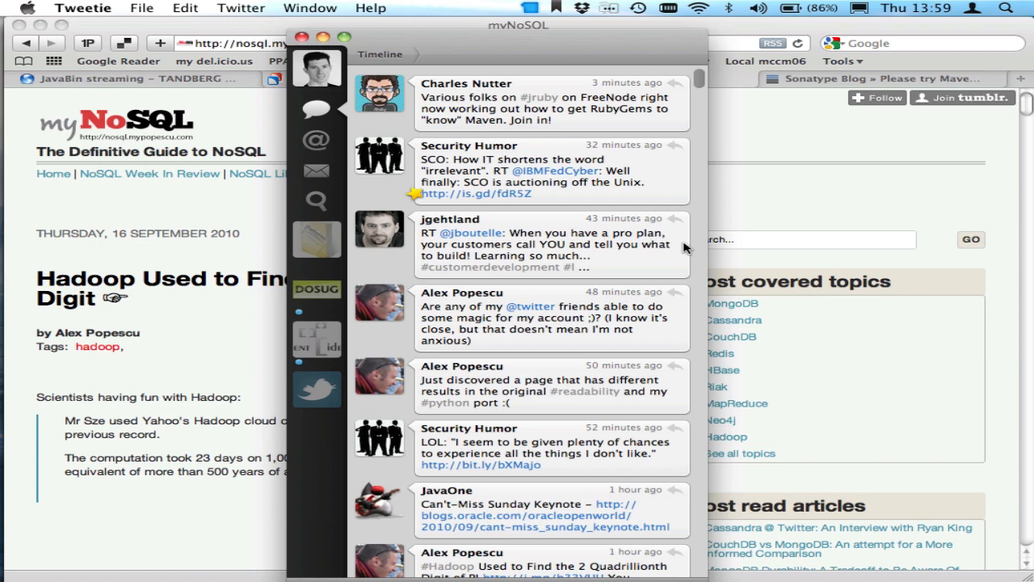
pyautogui.moveTo(760, 196)
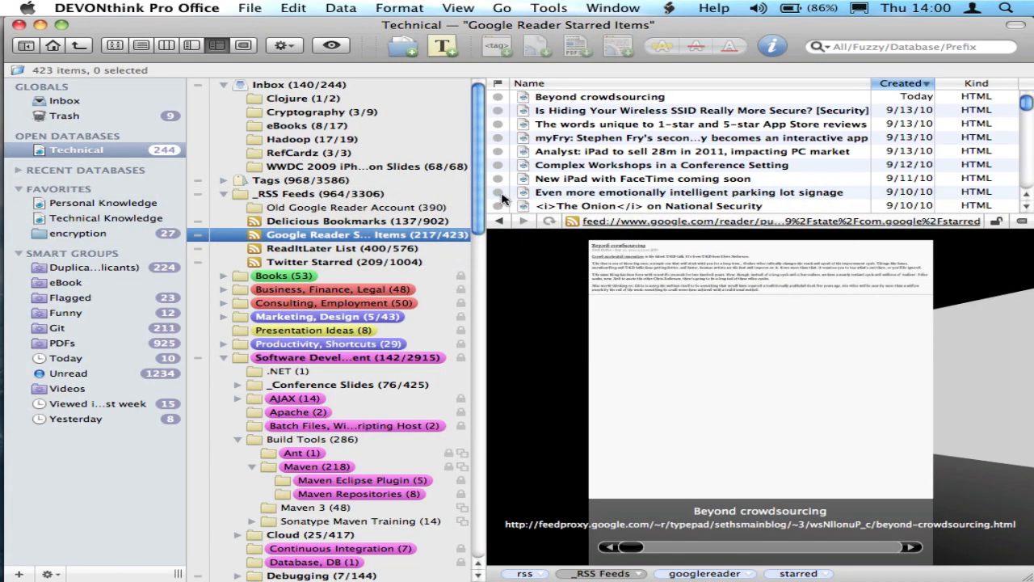
# Step: Refresh the Delicious, Google Reader, ReadItLater and Twitter Starred feeds, then view Google Reader Starred Items
pyautogui.click(348, 221)
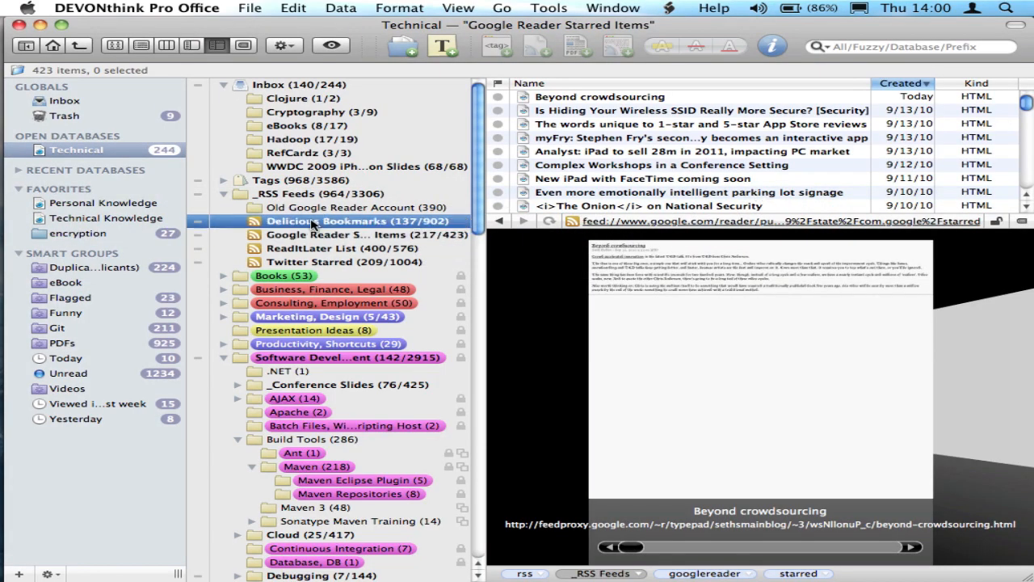
pyautogui.rightClick(307, 221)
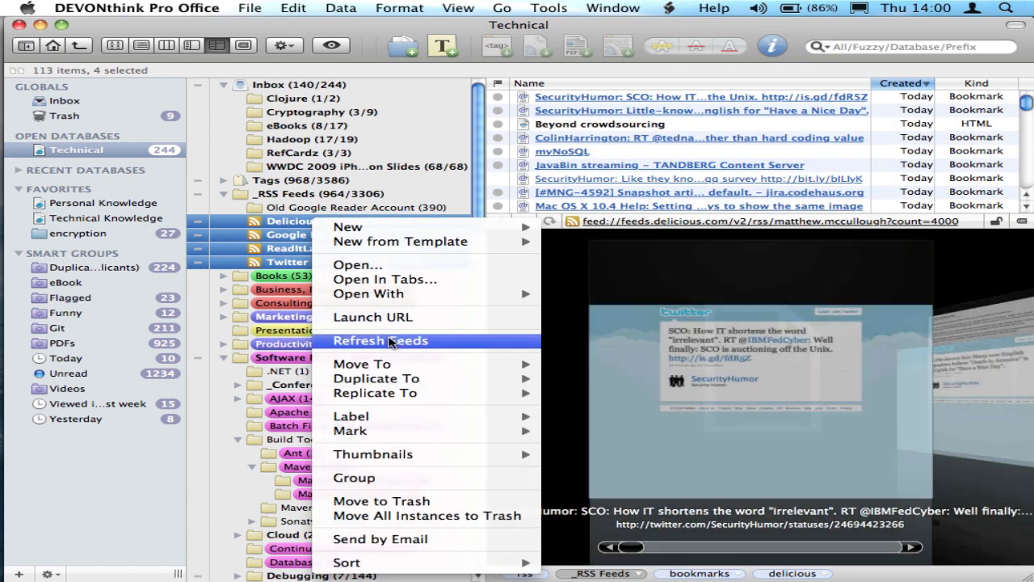
pyautogui.click(380, 340)
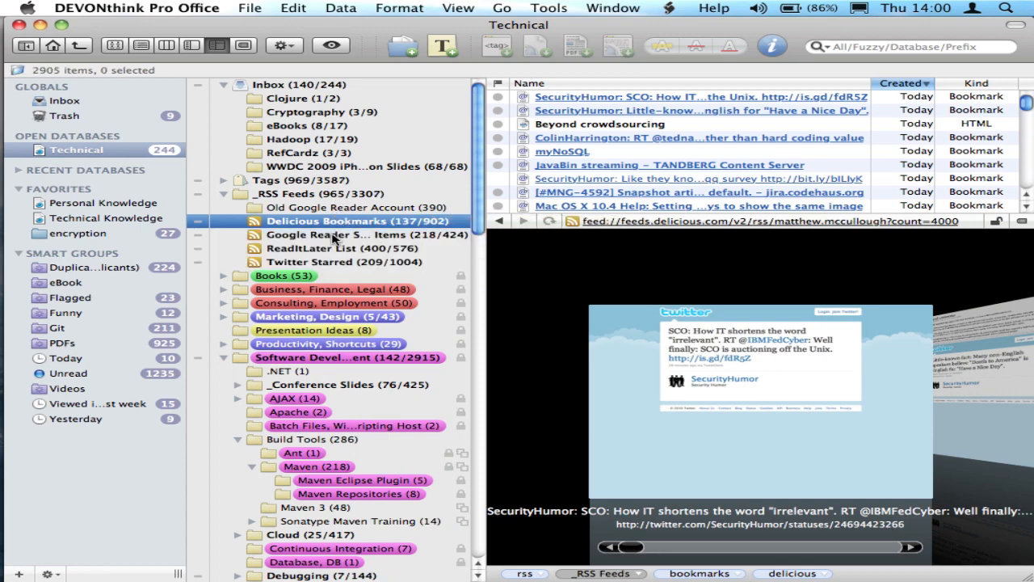
pyautogui.click(332, 235)
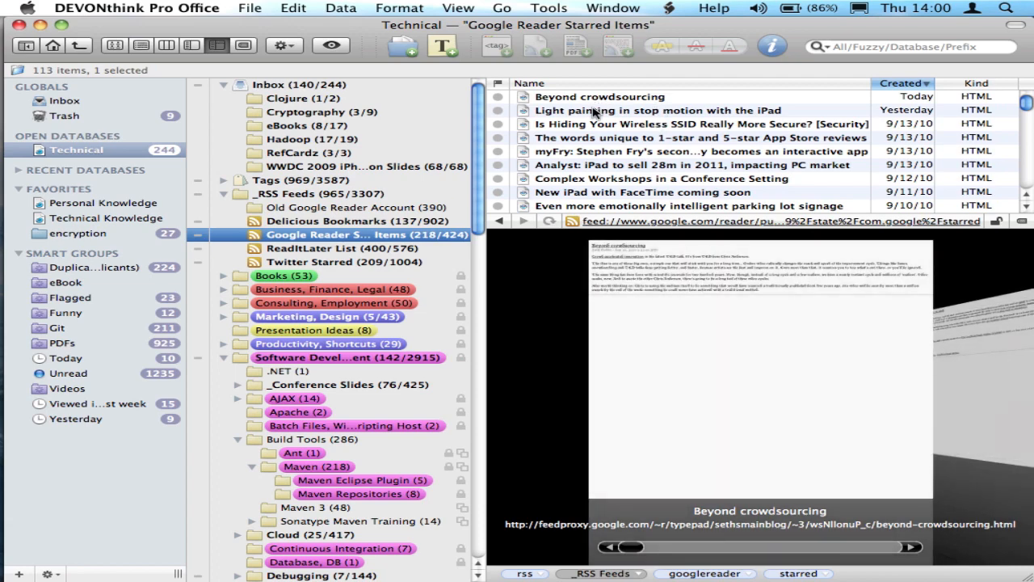
# Step: Check the light-painting article and ReadItLater feed, then open the top SecurityHumor SCO tweet in Twitter Starred
pyautogui.click(665, 110)
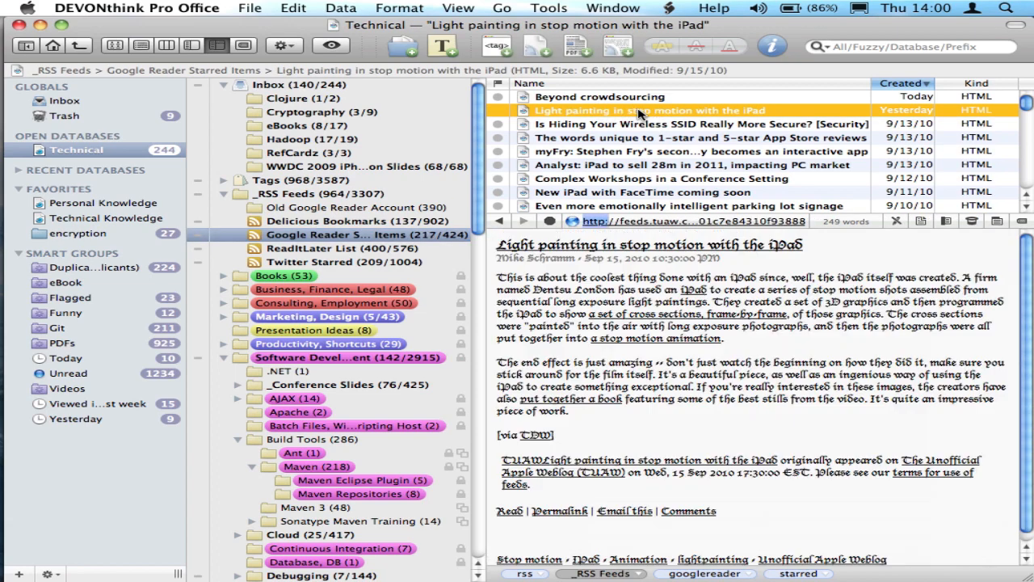
pyautogui.click(308, 248)
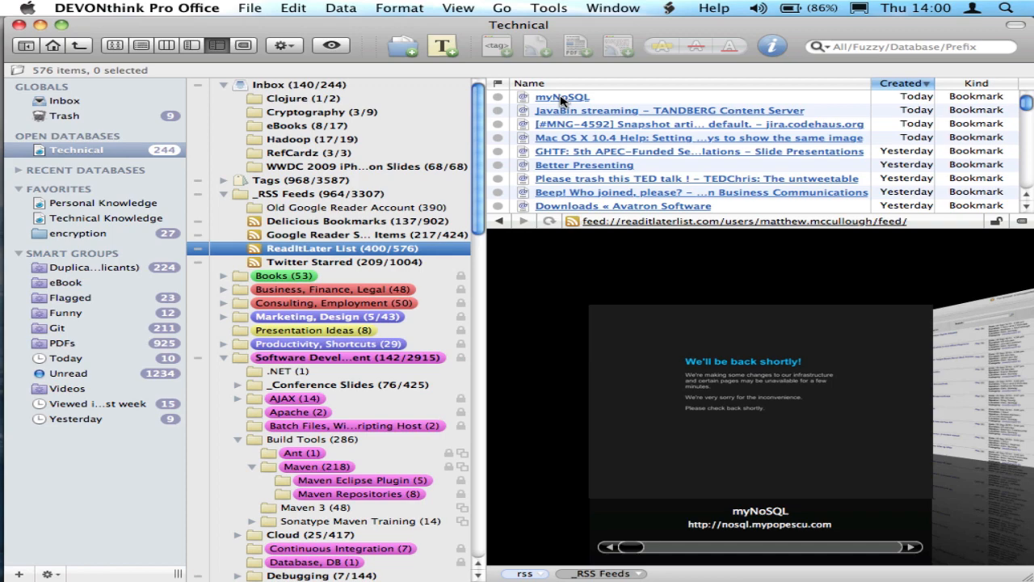
pyautogui.click(328, 262)
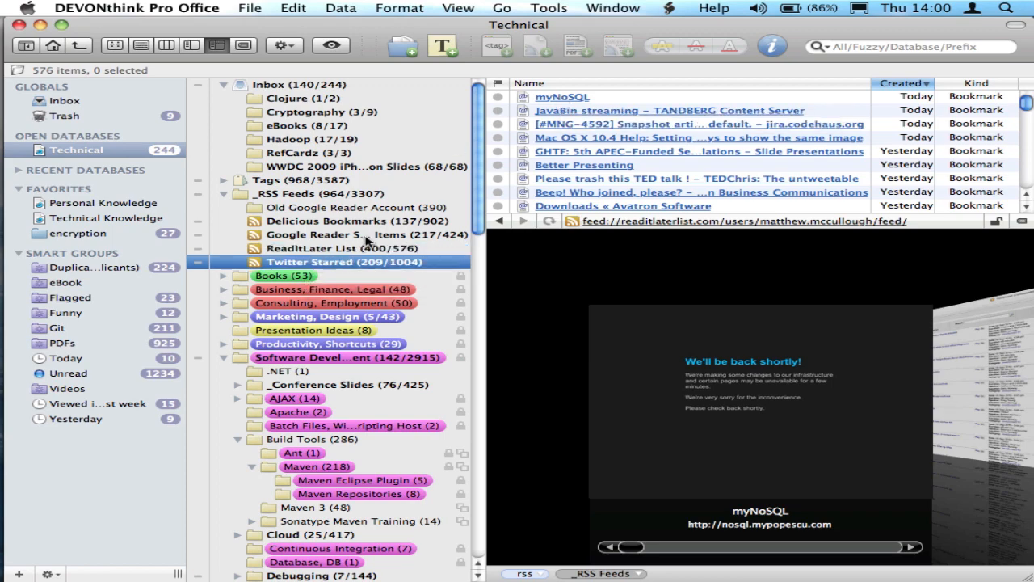
pyautogui.click(329, 262)
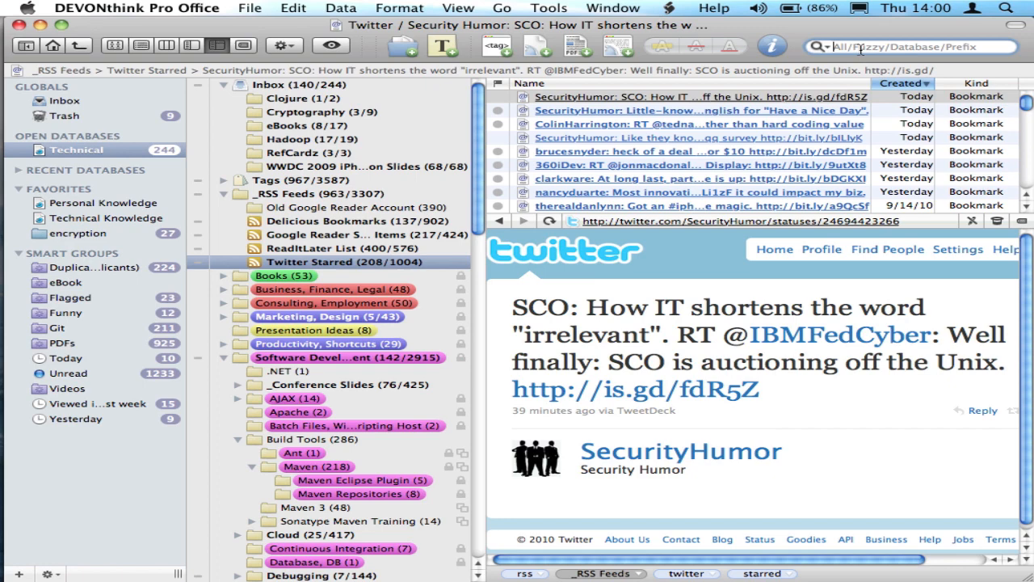
# Step: Search the database for 'securityhumor'
pyautogui.write('securityhumor')
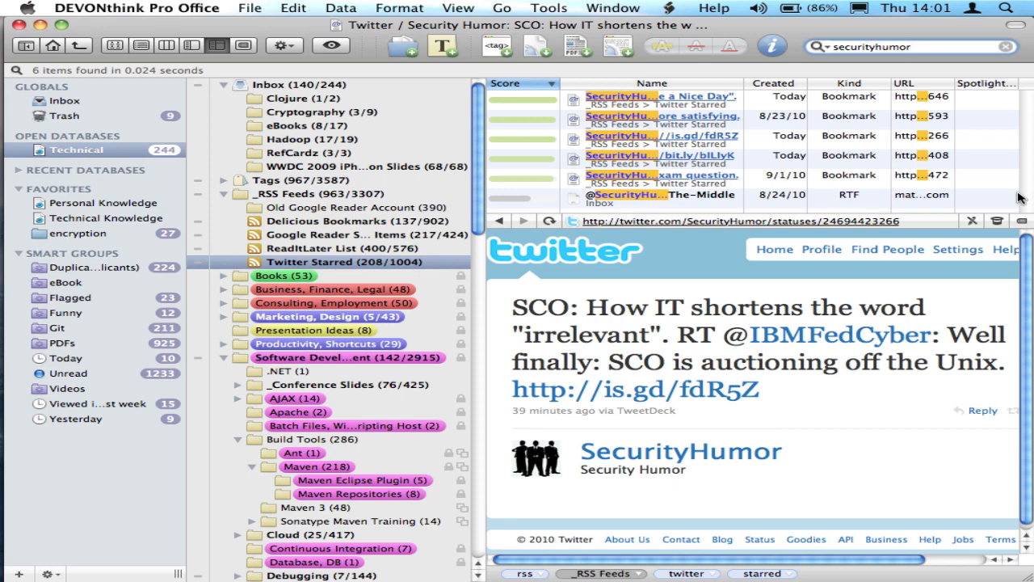
pyautogui.moveTo(997, 221)
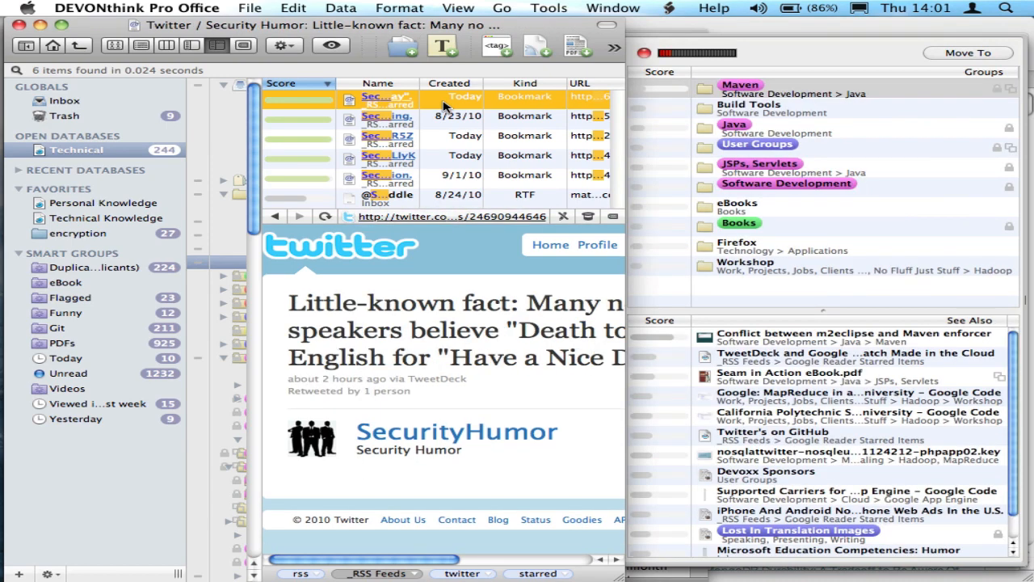
pyautogui.moveTo(832, 117)
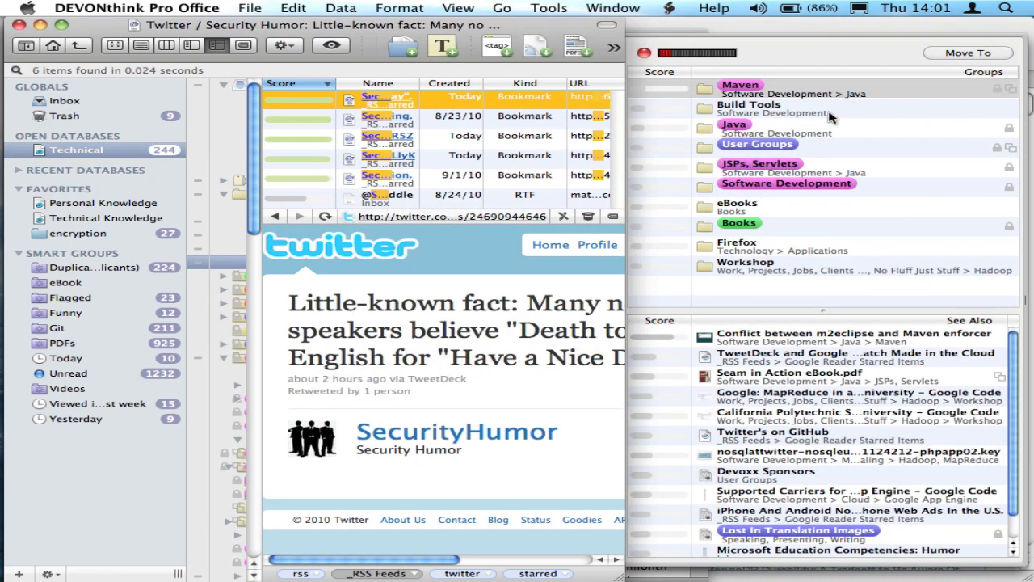
pyautogui.moveTo(796, 295)
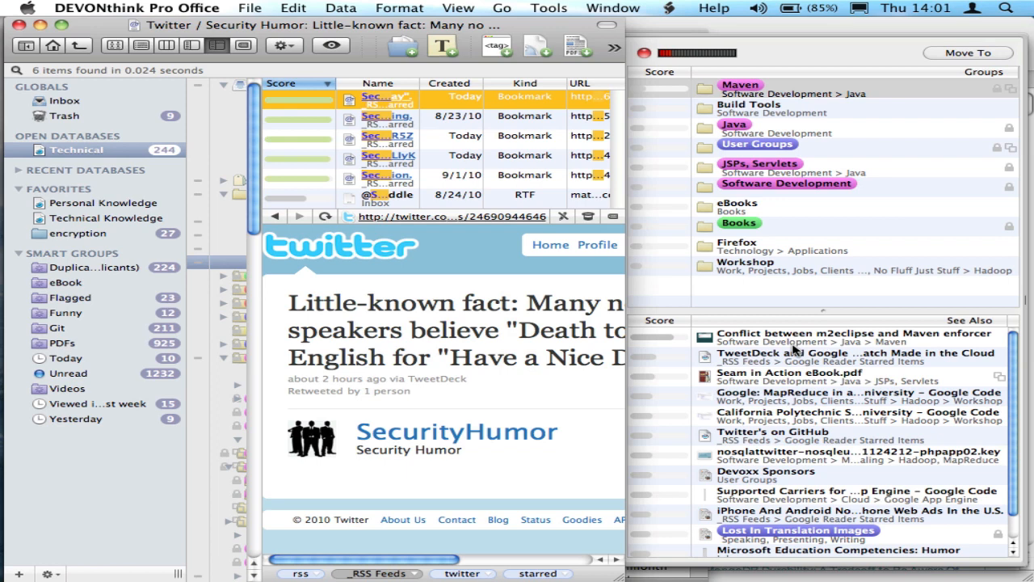
pyautogui.moveTo(791, 339)
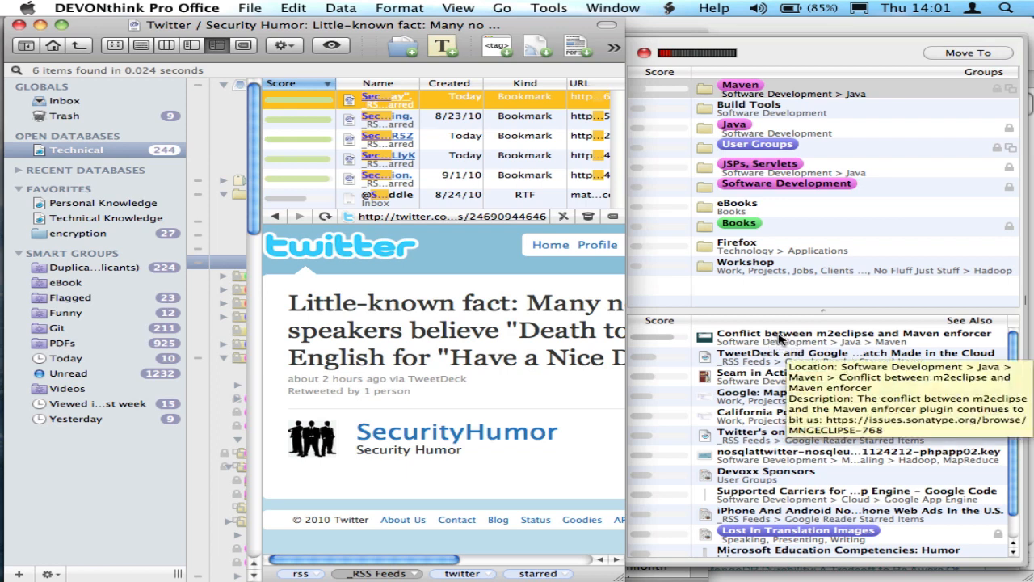
pyautogui.moveTo(791, 339)
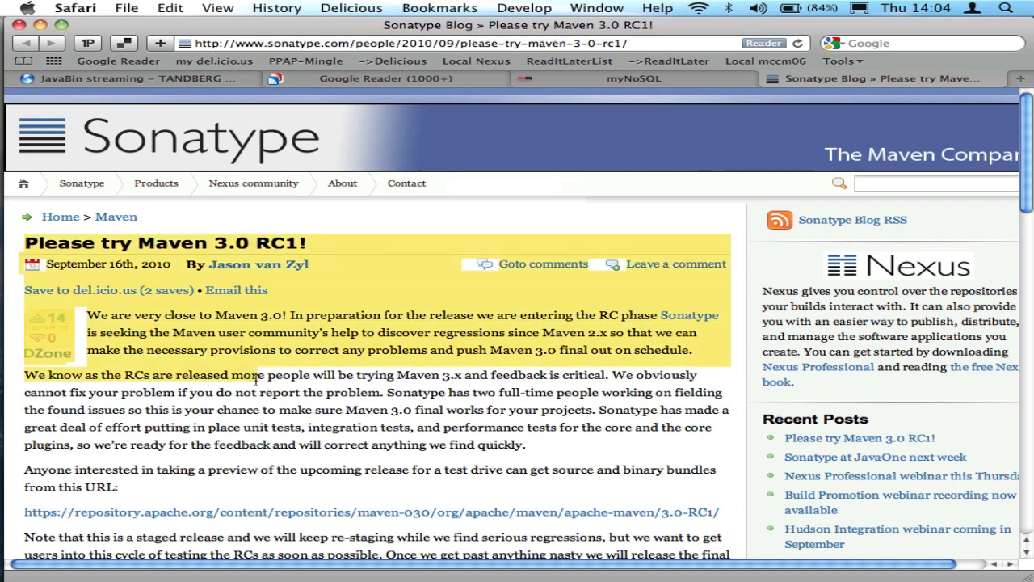
# Step: Clip the 'Please try Maven 3.0 RC1!' article text into DEVONthink as rich text
pyautogui.scroll(-3)
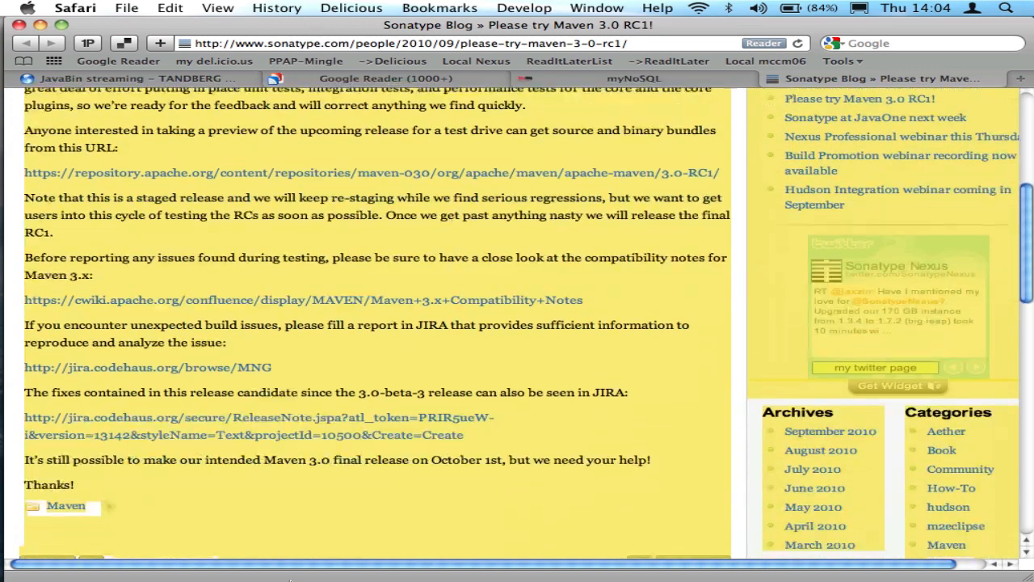
pyautogui.scroll(-3)
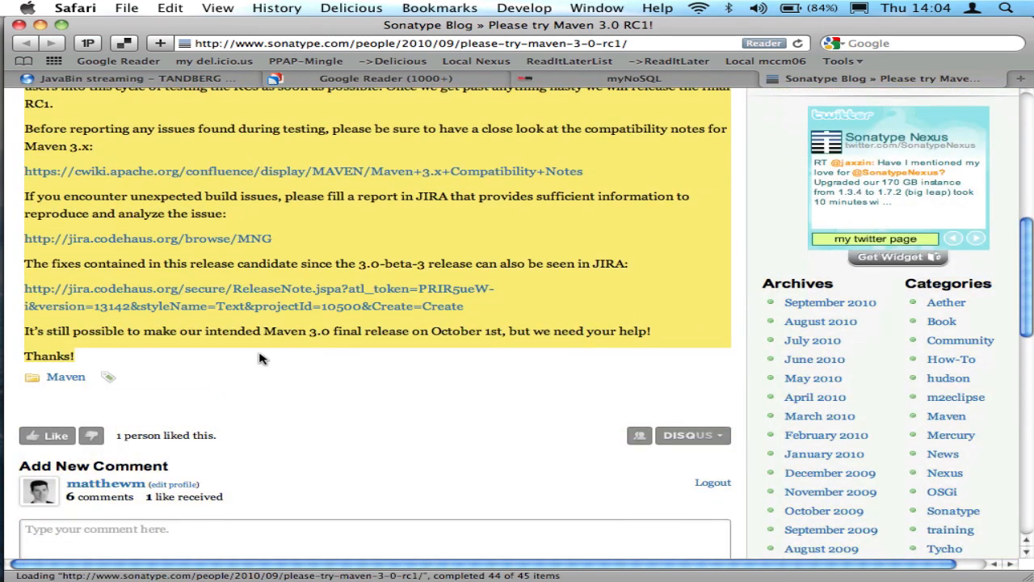
pyautogui.press('cmd+shift')
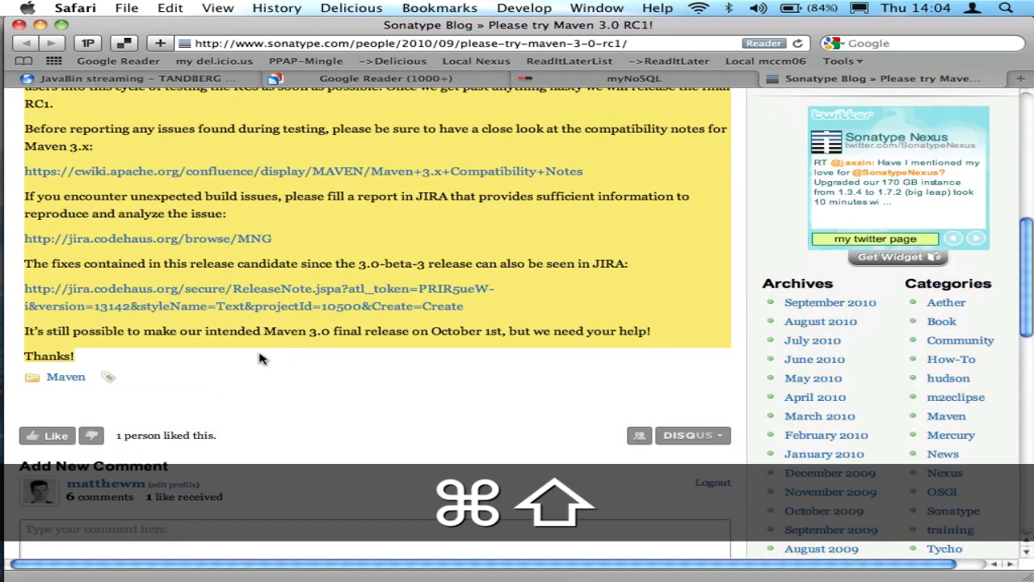
pyautogui.press('cmd+shift+0')
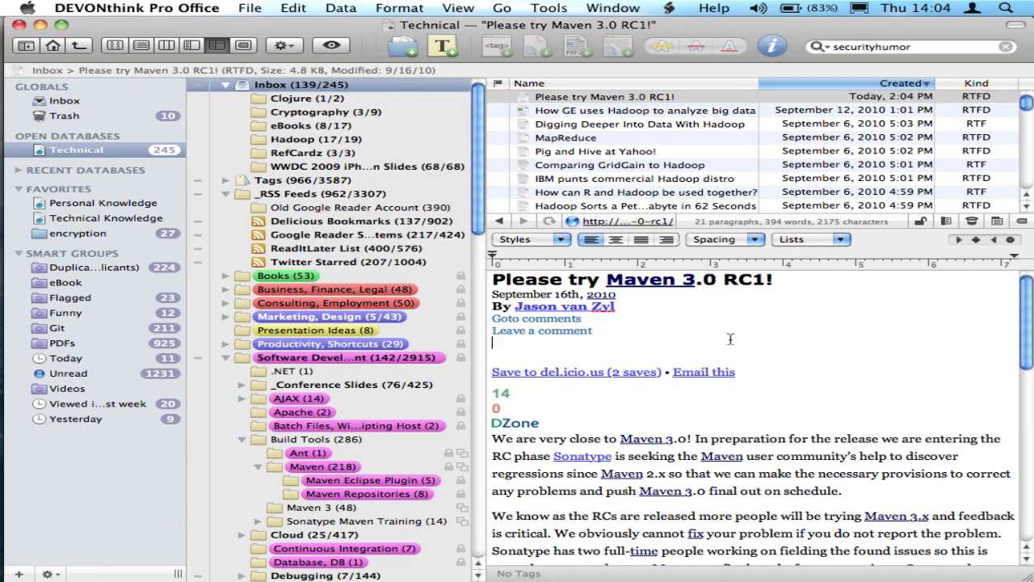
# Step: Delete the Goto comments, Save to del.icio.us and DZone lines from the Maven clipping
pyautogui.scroll(-3)
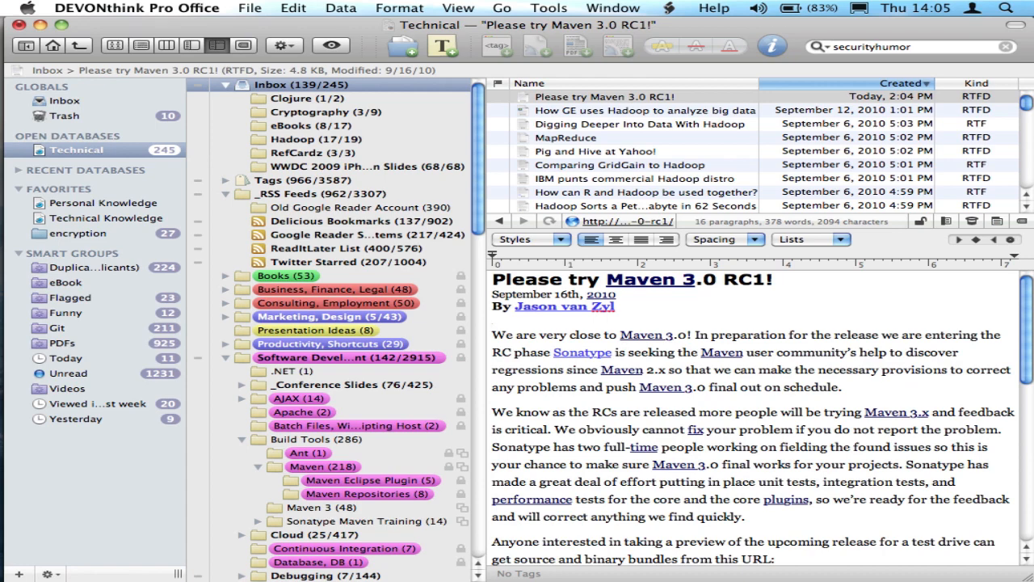
pyautogui.moveTo(608, 101)
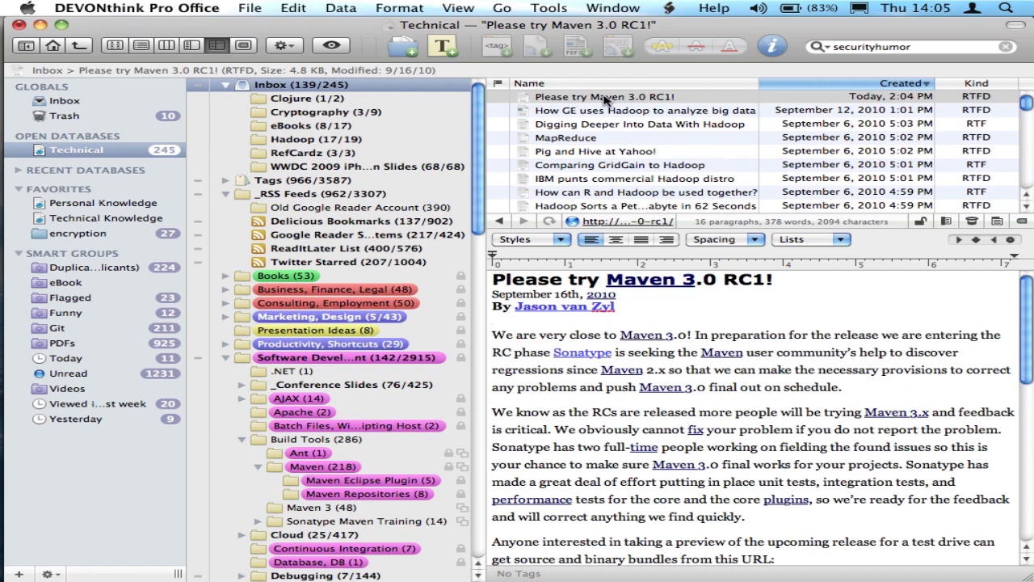
# Step: Mark the 'Please try Maven 3.0 RC1!' clipping as locked
pyautogui.rightClick(602, 97)
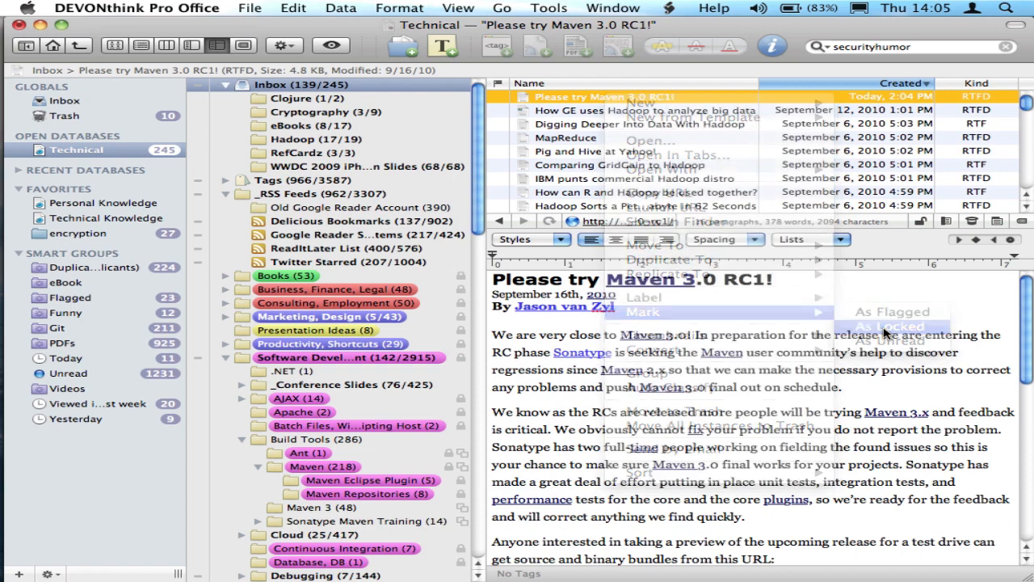
pyautogui.click(888, 325)
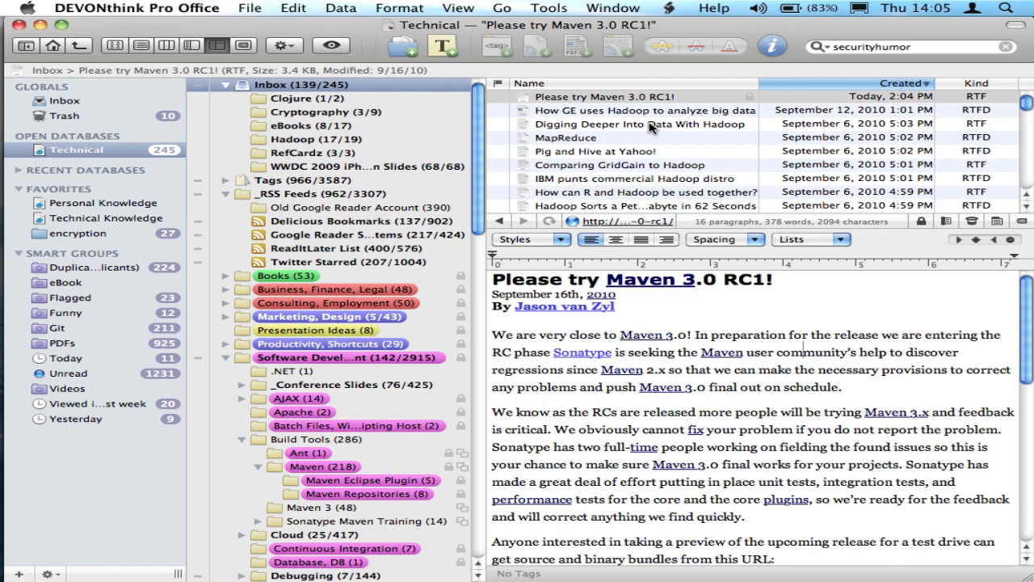
pyautogui.moveTo(641, 123)
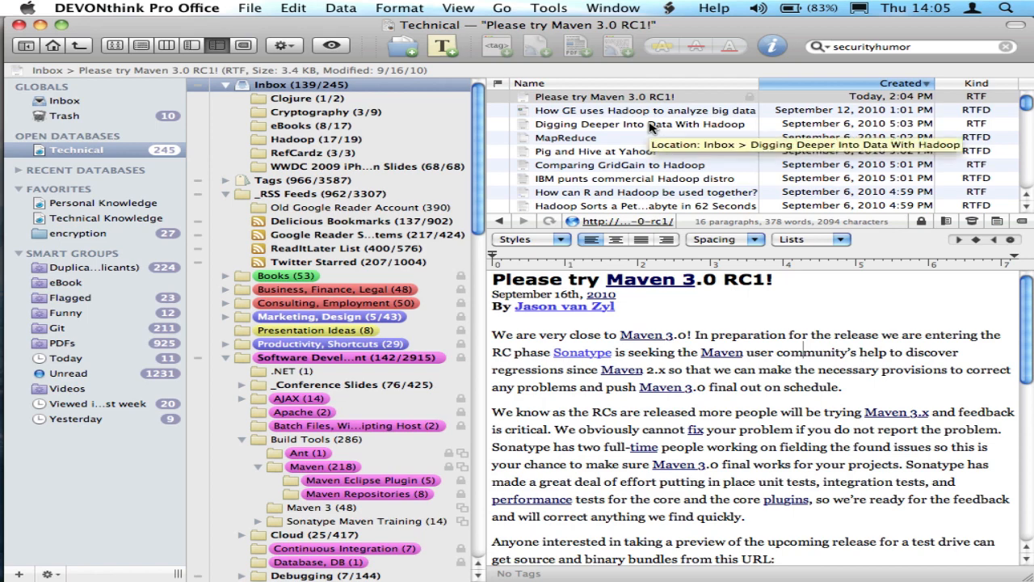